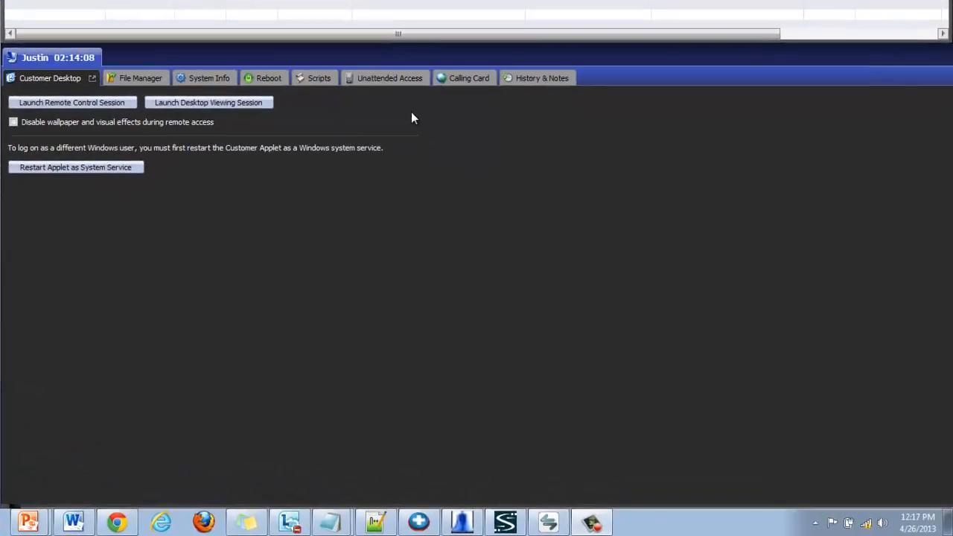
Step: Show Unattended Access settings, trying At connection credentials and returning to At setup for 1 day
{"action": "left_click", "coordinate": [391, 77]}
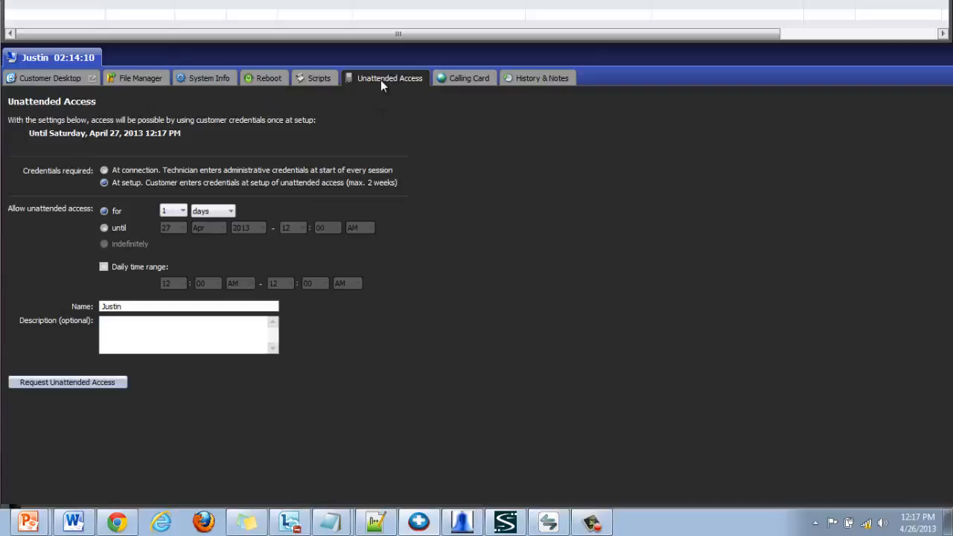
{"action": "mouse_move", "coordinate": [402, 196]}
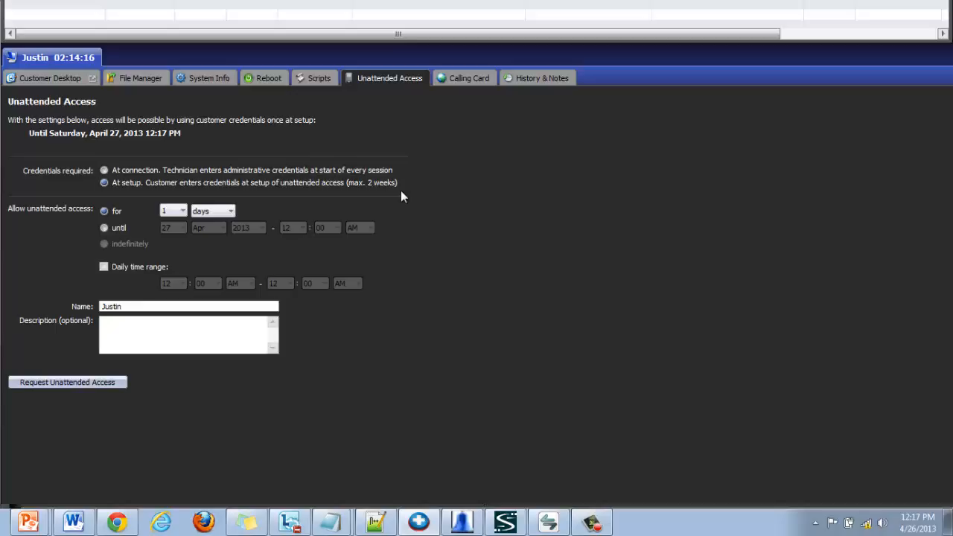
{"action": "mouse_move", "coordinate": [157, 141]}
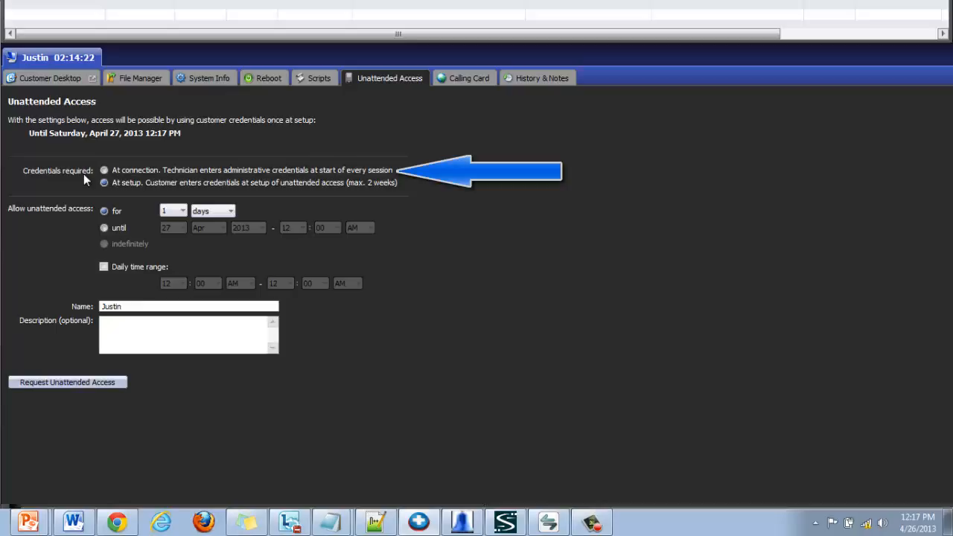
{"action": "mouse_move", "coordinate": [178, 173]}
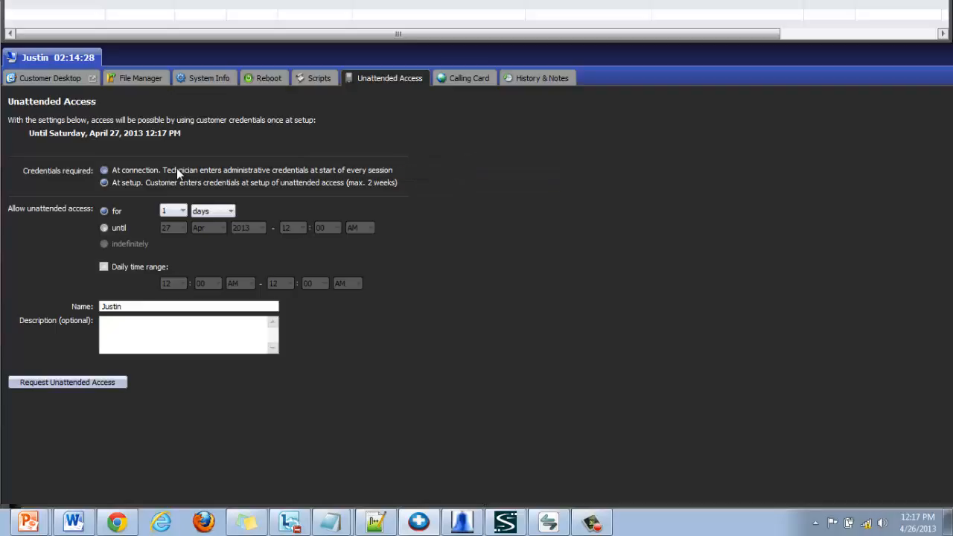
{"action": "left_click", "coordinate": [103, 169]}
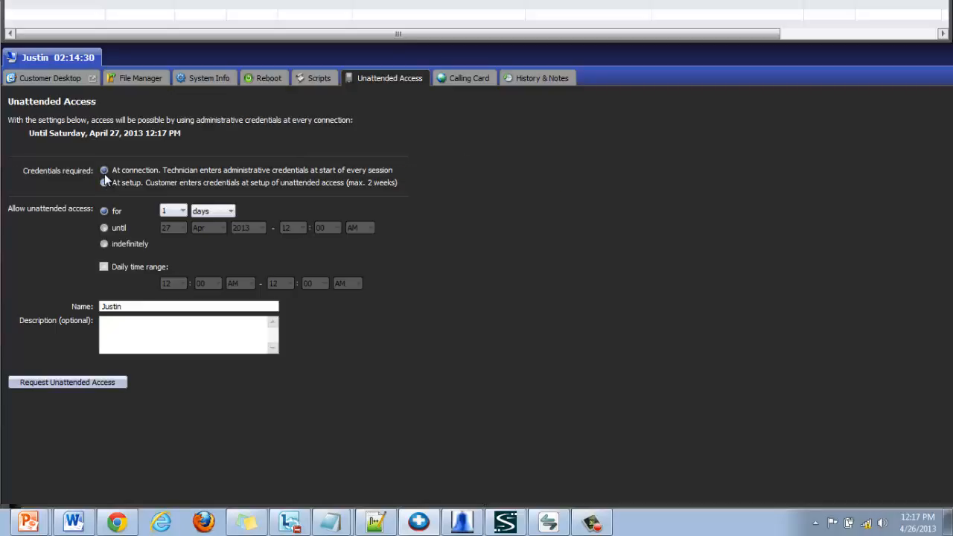
{"action": "left_click", "coordinate": [104, 182]}
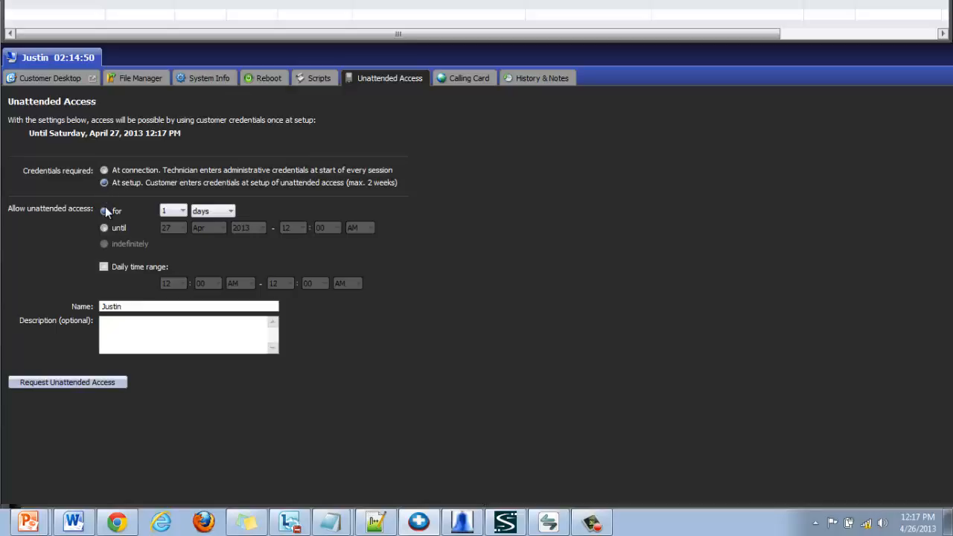
Step: Try the 'until' date option, then return to a duration-based access period
{"action": "left_click", "coordinate": [103, 228]}
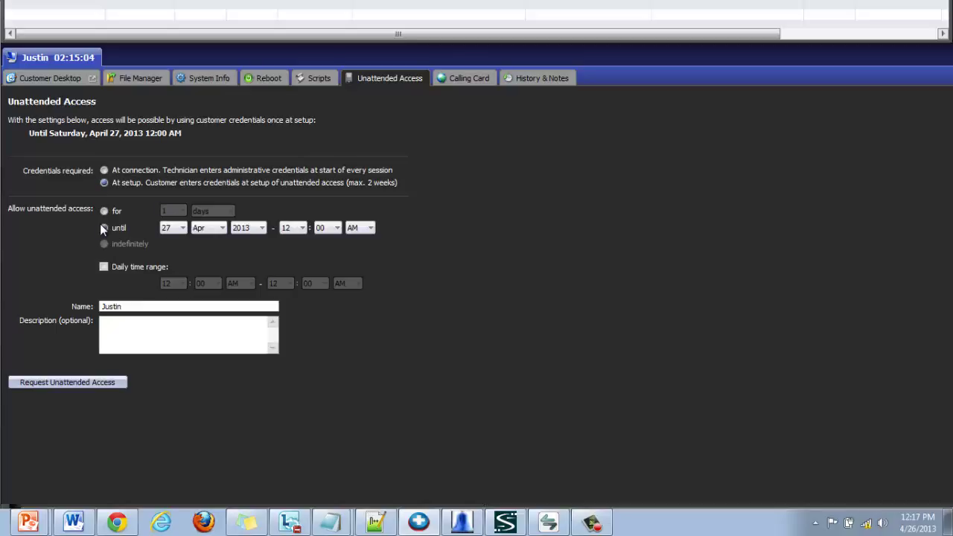
{"action": "left_click", "coordinate": [102, 212]}
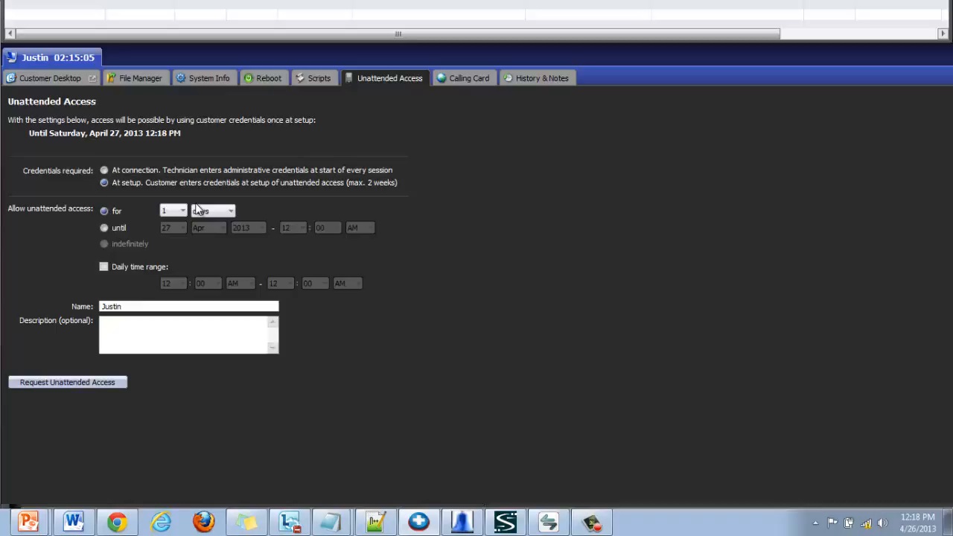
{"action": "left_click", "coordinate": [182, 211]}
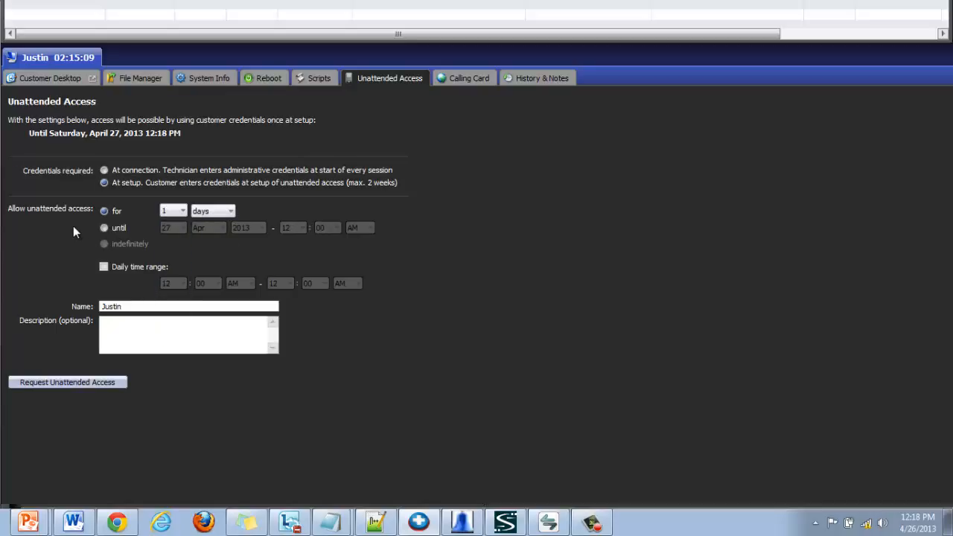
{"action": "left_click", "coordinate": [182, 211]}
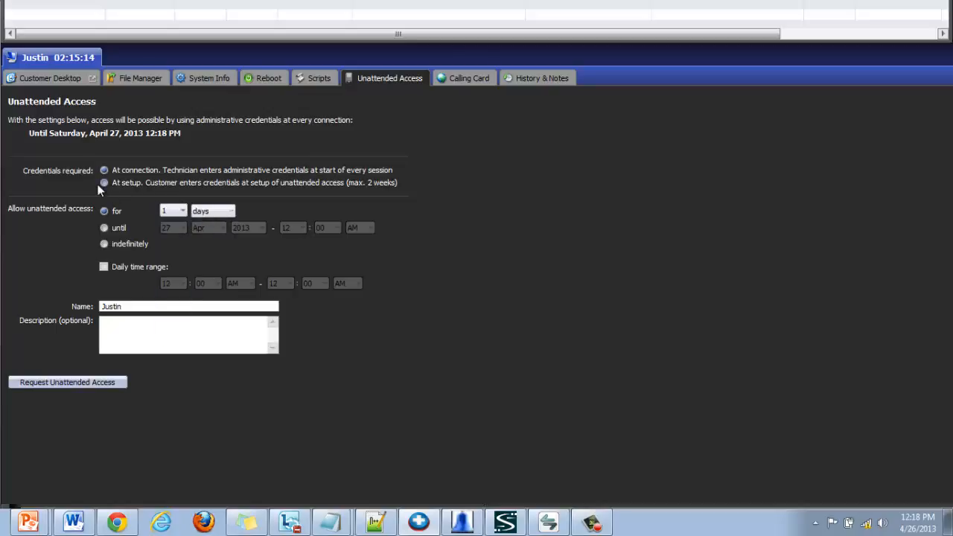
Step: Require administrator credentials at every connection and allow access indefinitely
{"action": "left_click", "coordinate": [104, 182]}
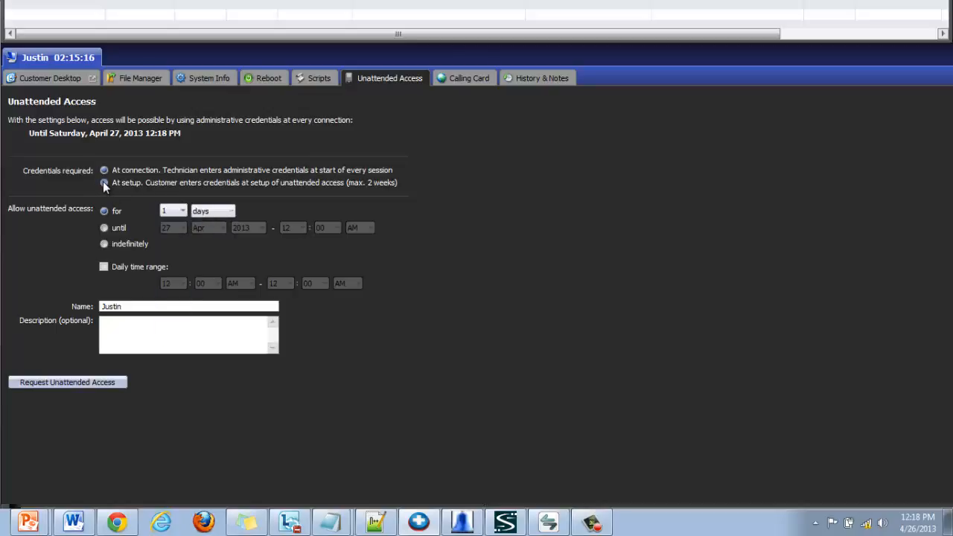
{"action": "left_click", "coordinate": [104, 183]}
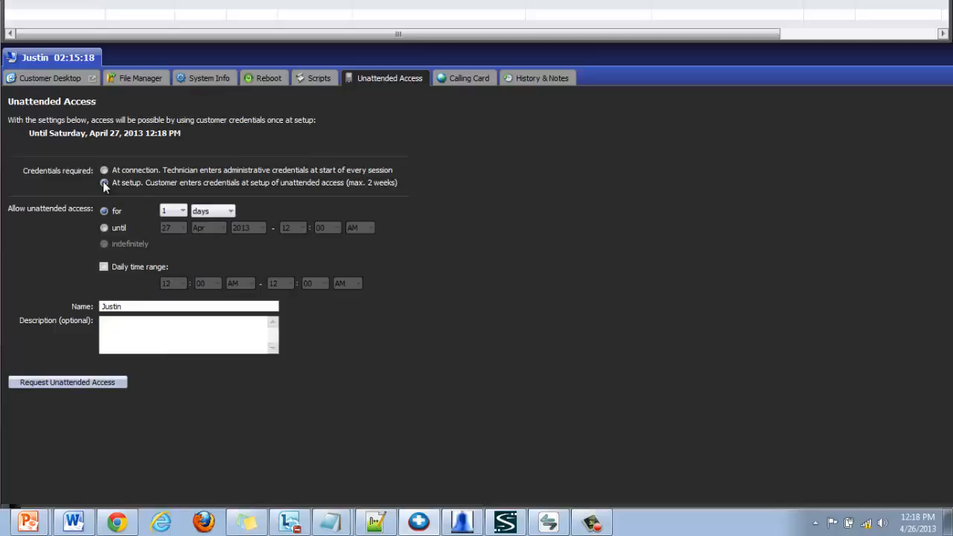
{"action": "left_click", "coordinate": [105, 170]}
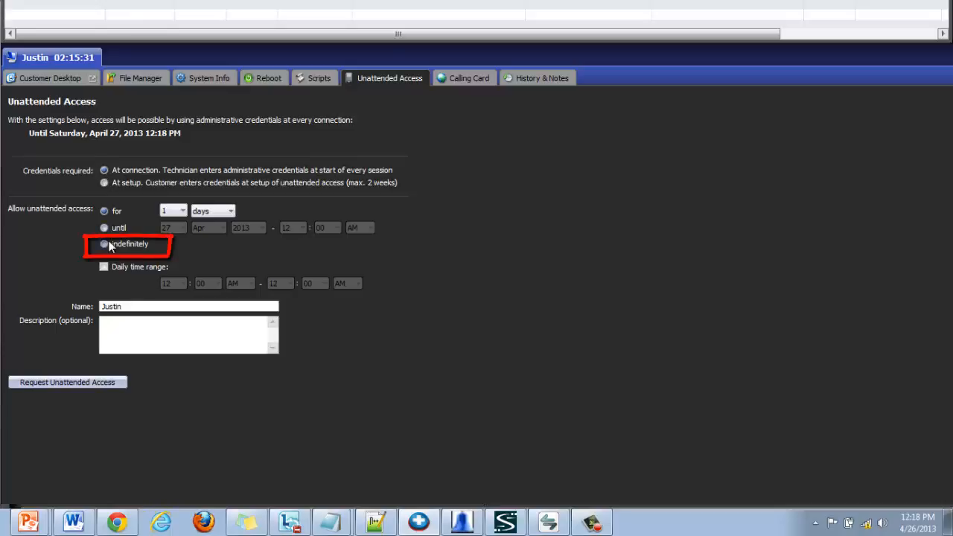
{"action": "left_click", "coordinate": [104, 245]}
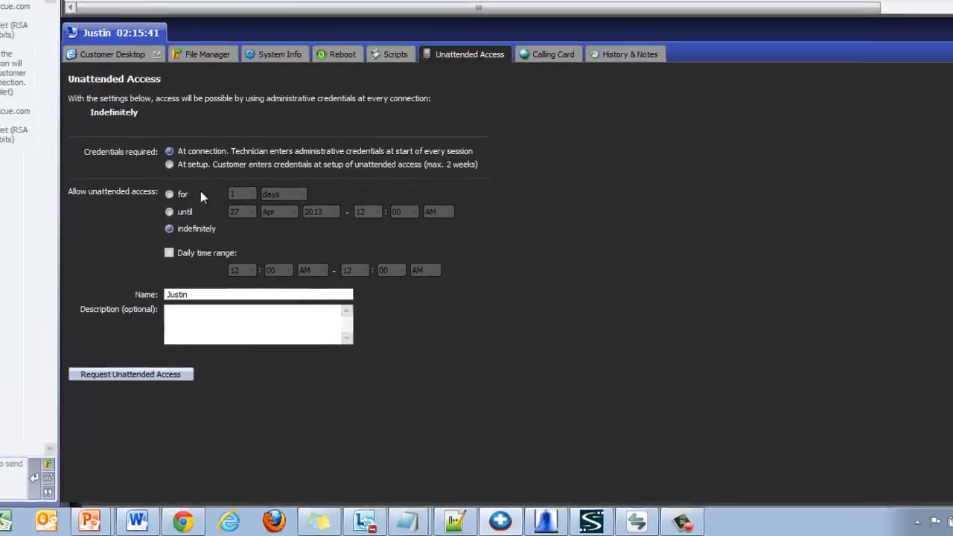
Step: Send the indefinite access request and decline it from the customer prompt
{"action": "left_click", "coordinate": [131, 374]}
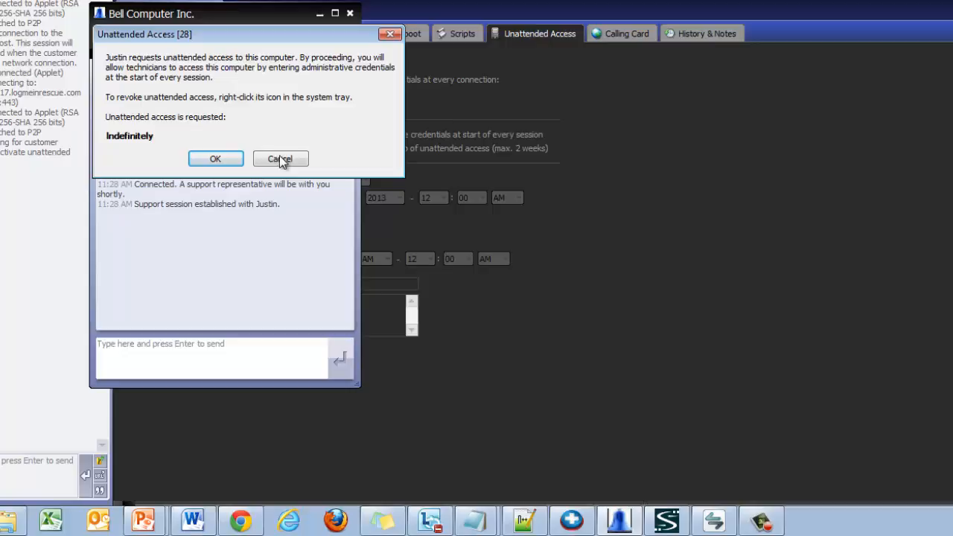
{"action": "left_click", "coordinate": [280, 158]}
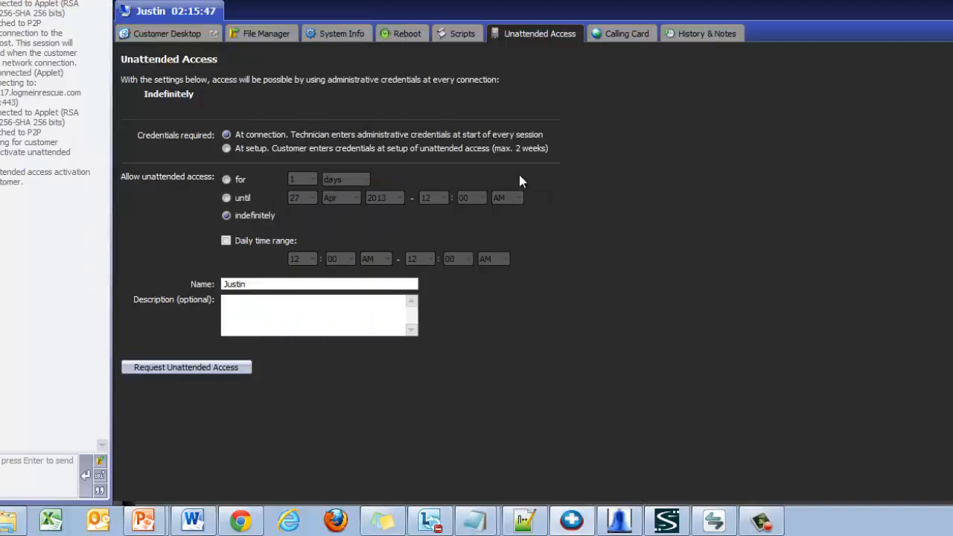
{"action": "mouse_move", "coordinate": [375, 119]}
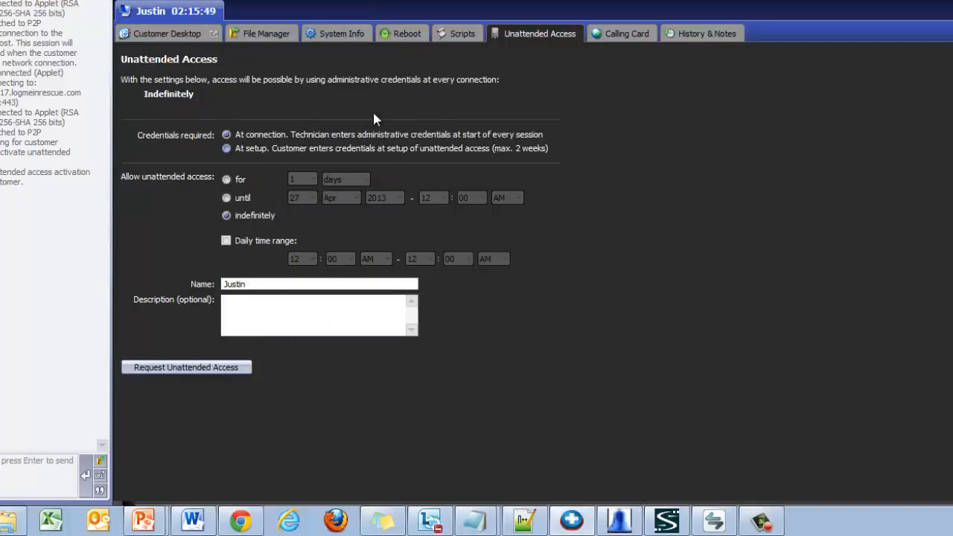
Step: Request customer-credential access lasting 2 weeks, until Friday, May 10, 2013
{"action": "left_click", "coordinate": [226, 149]}
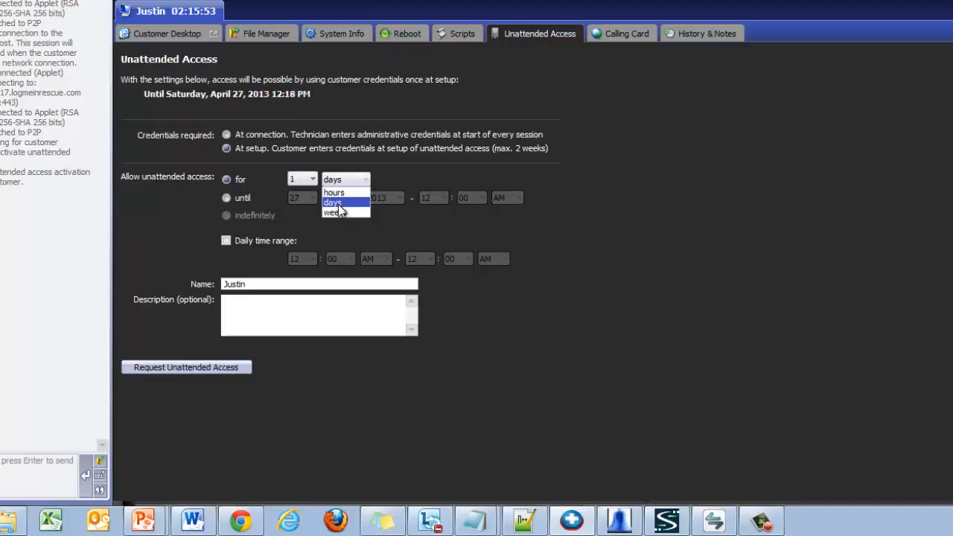
{"action": "left_click", "coordinate": [338, 212]}
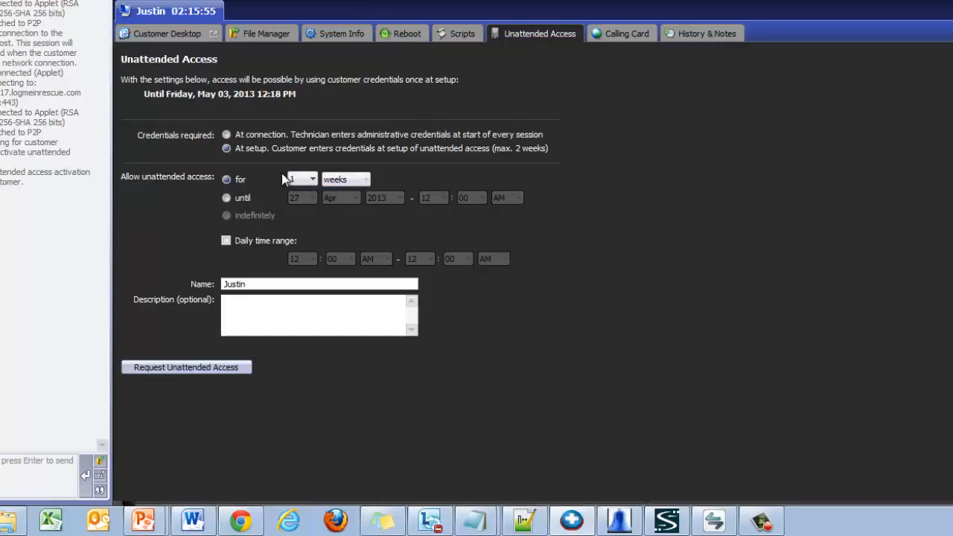
{"action": "left_click", "coordinate": [301, 179]}
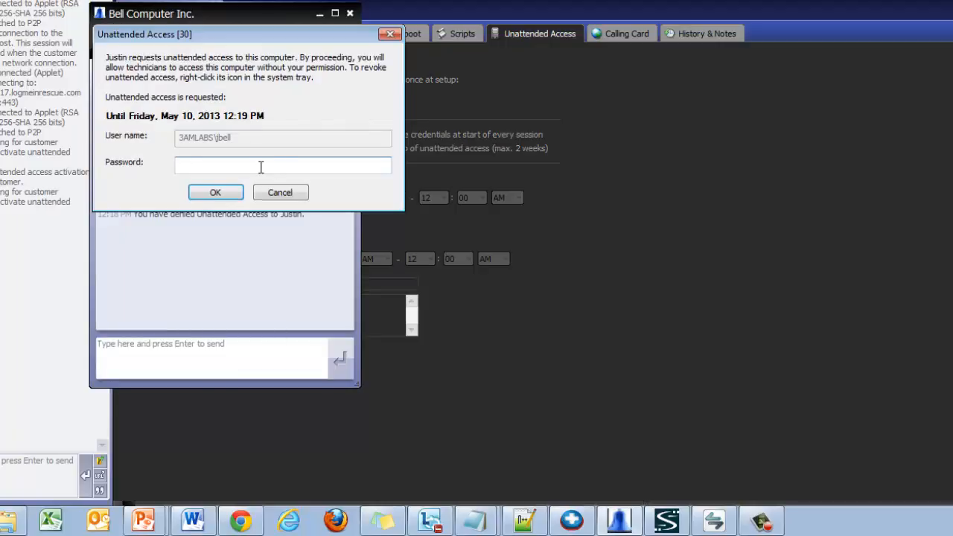
{"action": "left_click", "coordinate": [280, 192]}
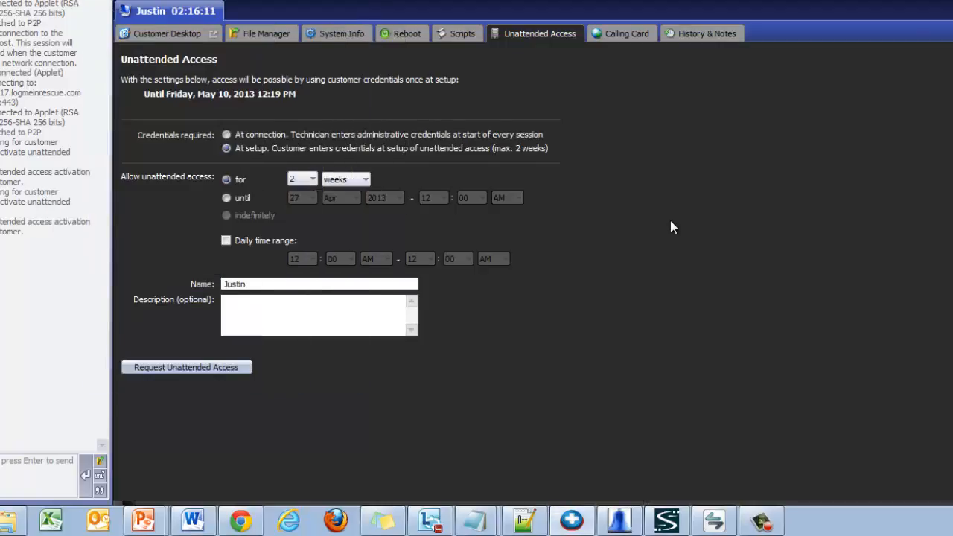
{"action": "mouse_move", "coordinate": [497, 210]}
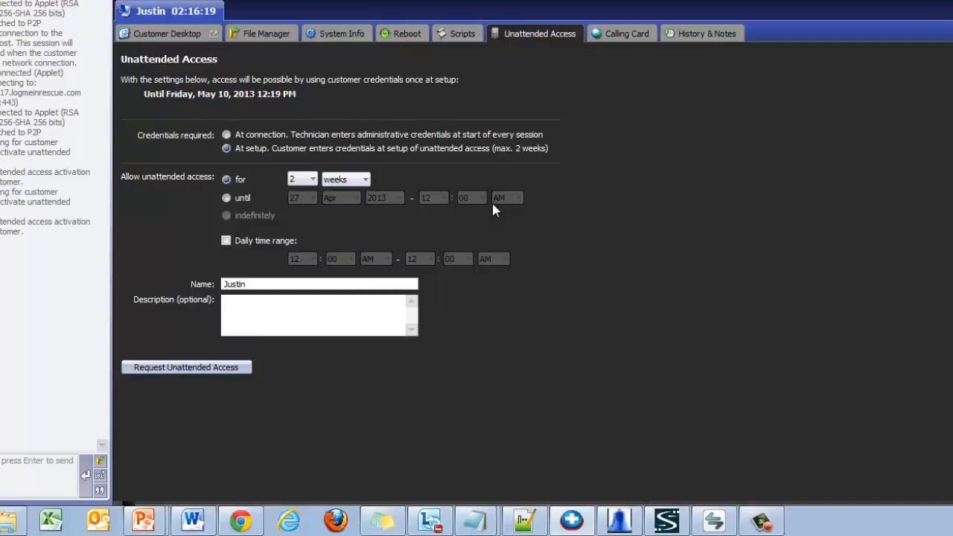
{"action": "mouse_move", "coordinate": [328, 299]}
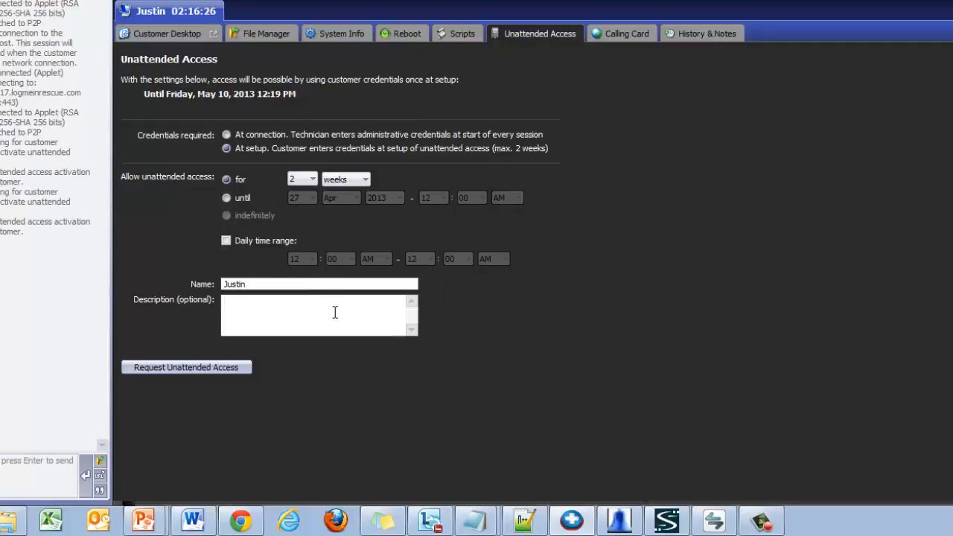
{"action": "mouse_move", "coordinate": [280, 226]}
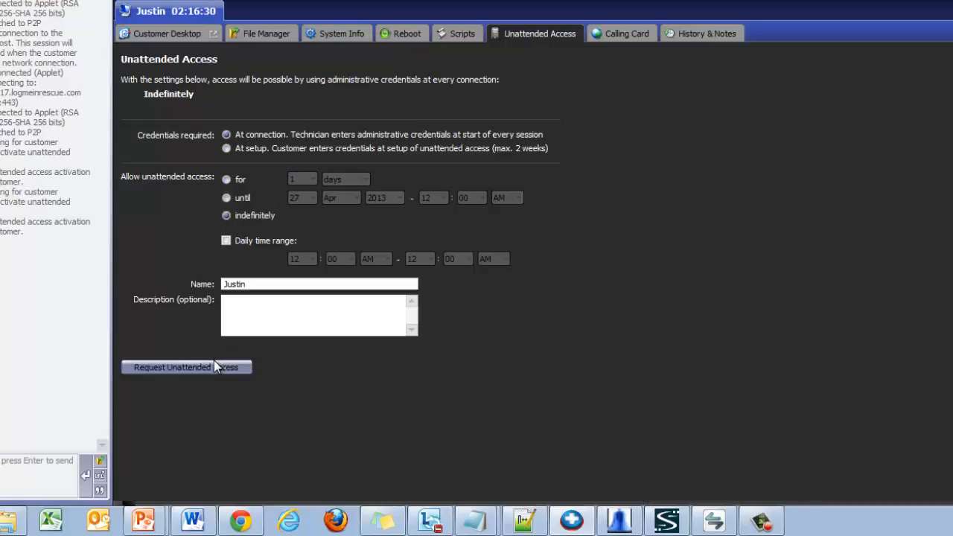
Step: Request one-day At setup access and have the customer accept, expiring April 27, 2013
{"action": "left_click", "coordinate": [186, 366]}
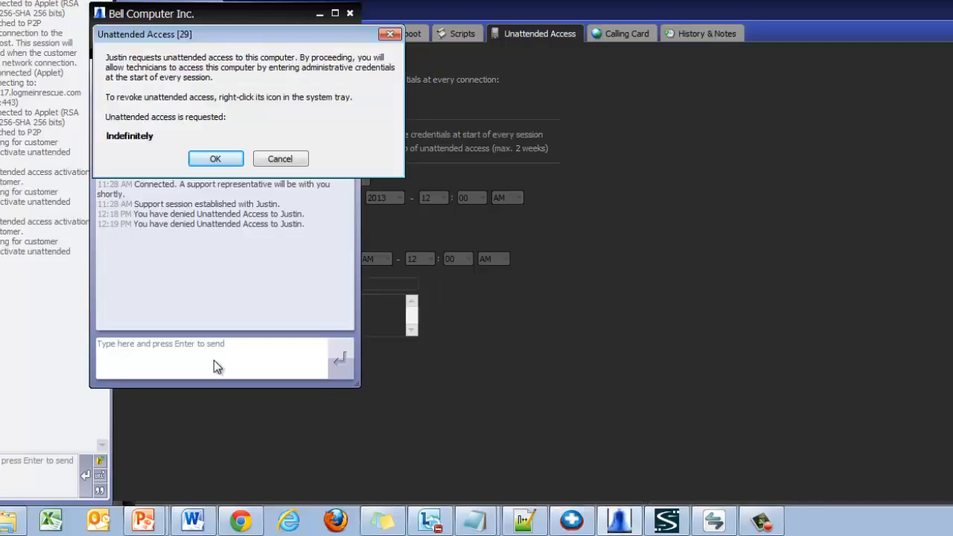
{"action": "mouse_move", "coordinate": [207, 277]}
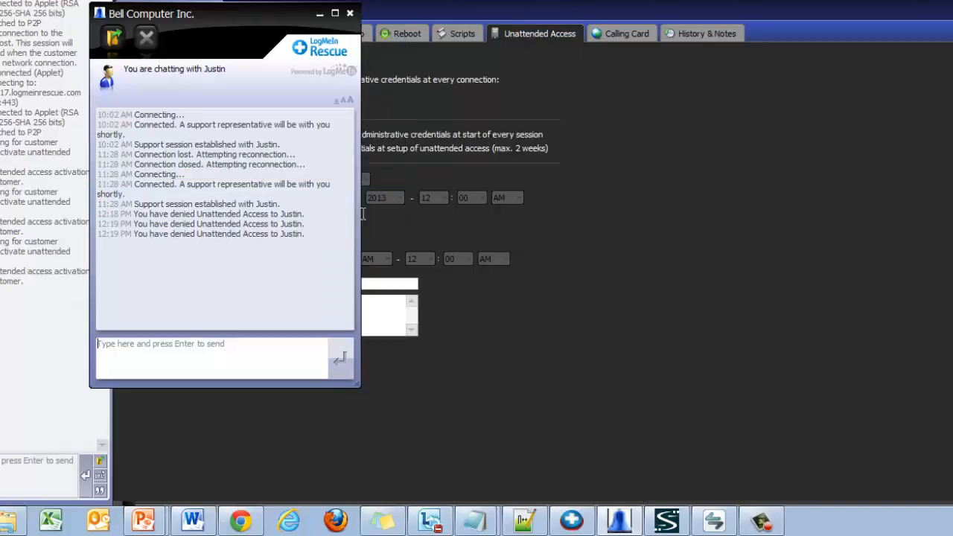
{"action": "left_click", "coordinate": [354, 13]}
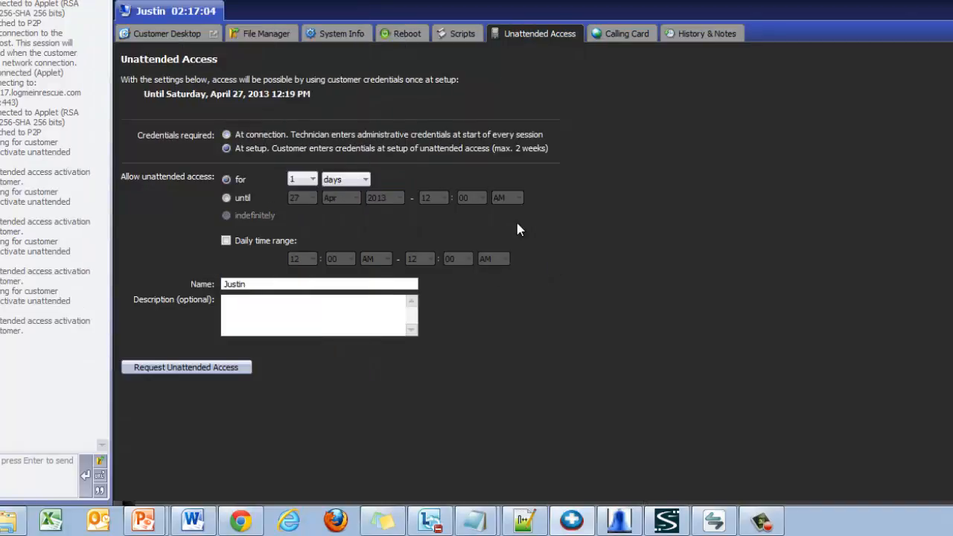
{"action": "mouse_move", "coordinate": [452, 209]}
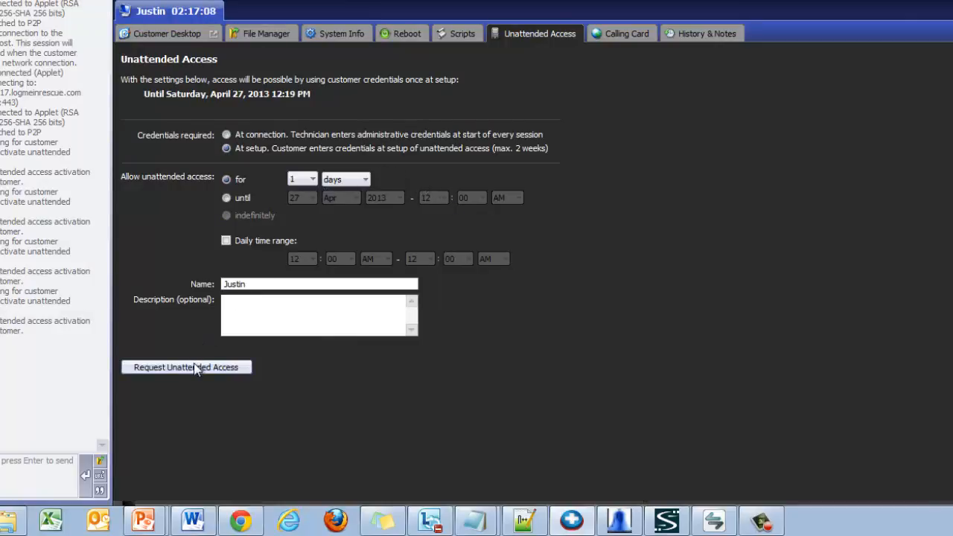
{"action": "left_click", "coordinate": [187, 366]}
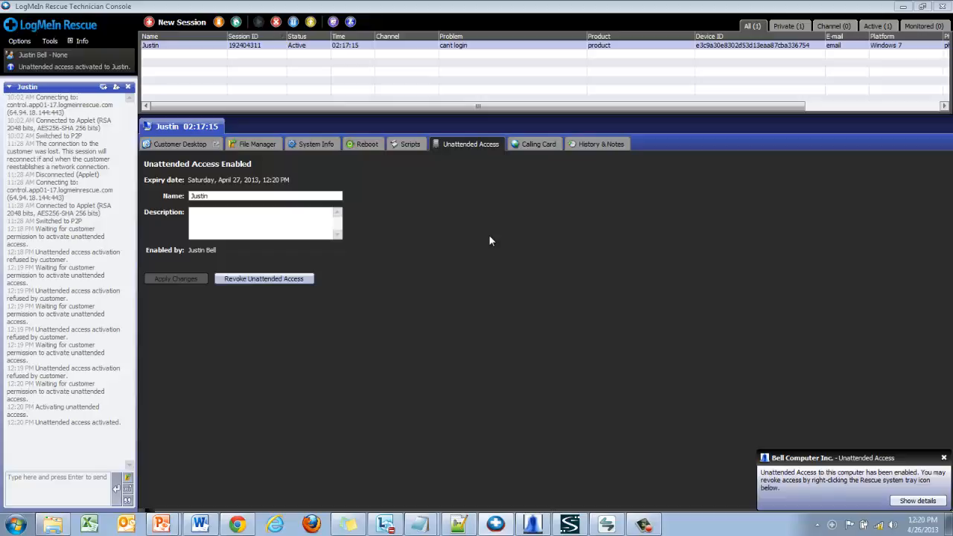
{"action": "mouse_move", "coordinate": [494, 247]}
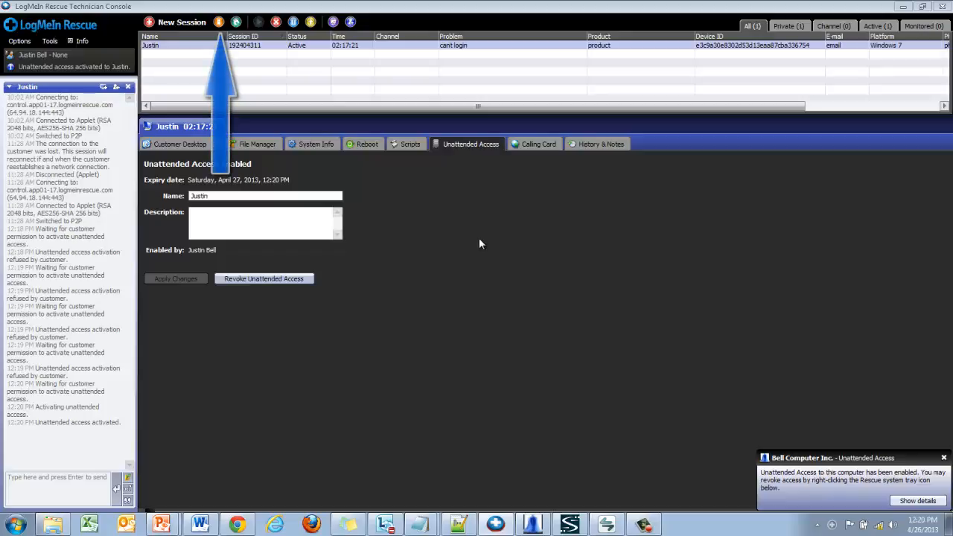
{"action": "mouse_move", "coordinate": [476, 250]}
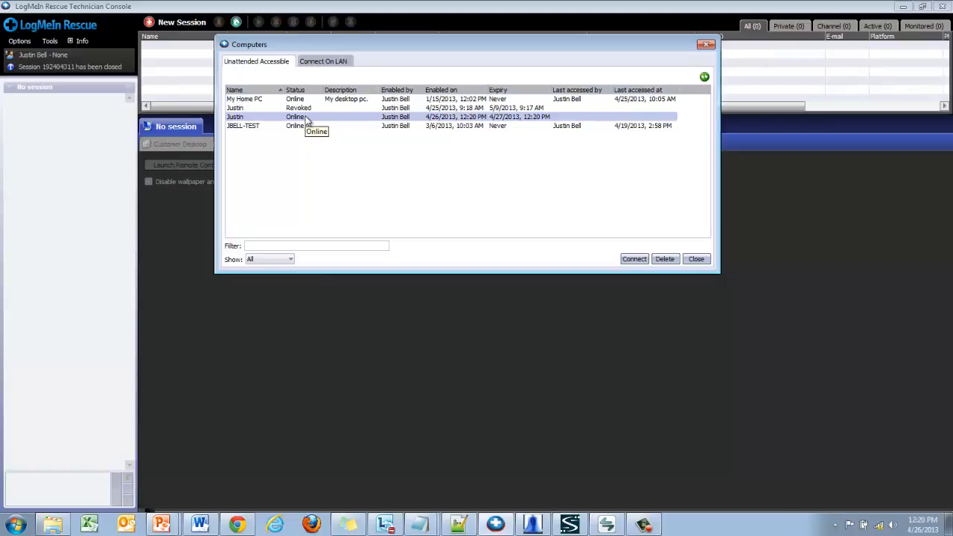
{"action": "mouse_move", "coordinate": [315, 203]}
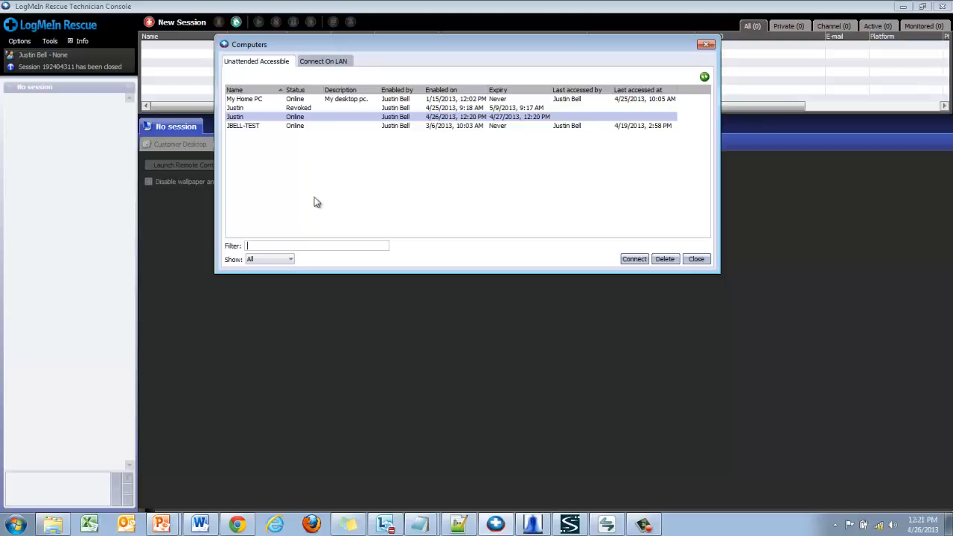
{"action": "mouse_move", "coordinate": [306, 122]}
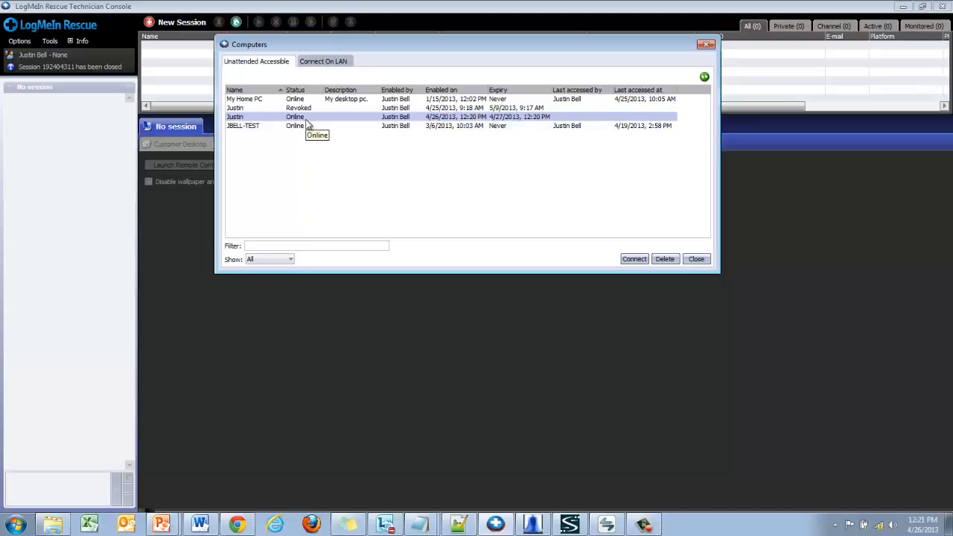
Step: Reconnect to Justin's online unattended PC and close the Computers window
{"action": "left_click", "coordinate": [634, 259]}
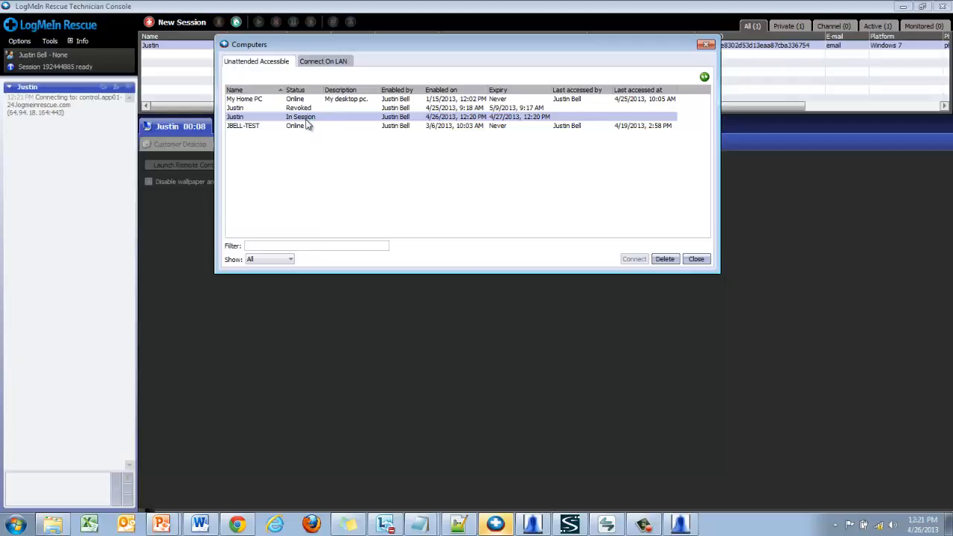
{"action": "left_click", "coordinate": [695, 259]}
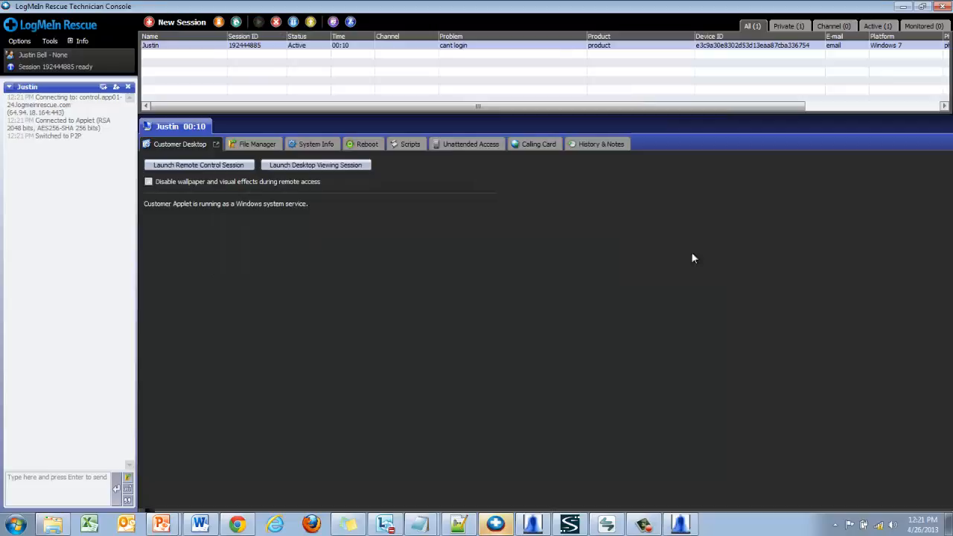
{"action": "mouse_move", "coordinate": [608, 238]}
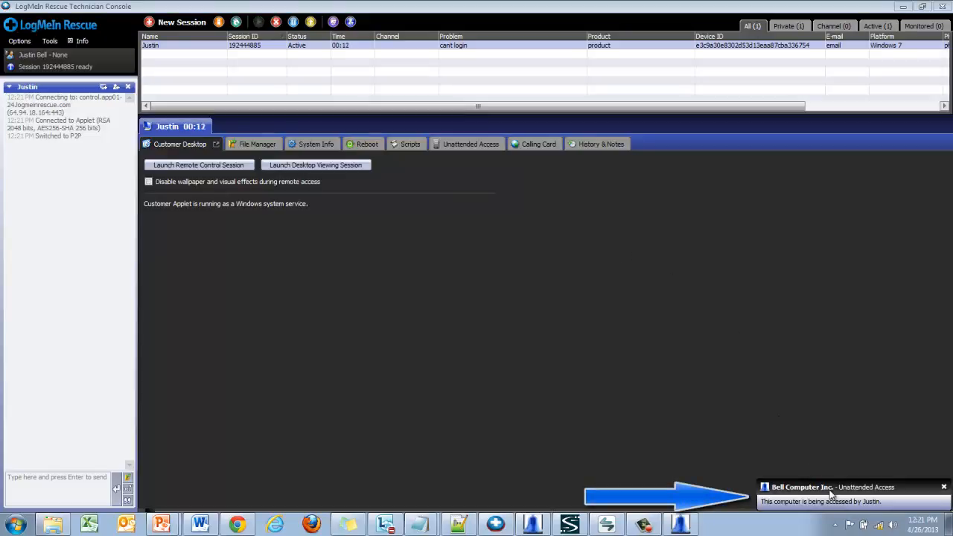
{"action": "mouse_move", "coordinate": [528, 265]}
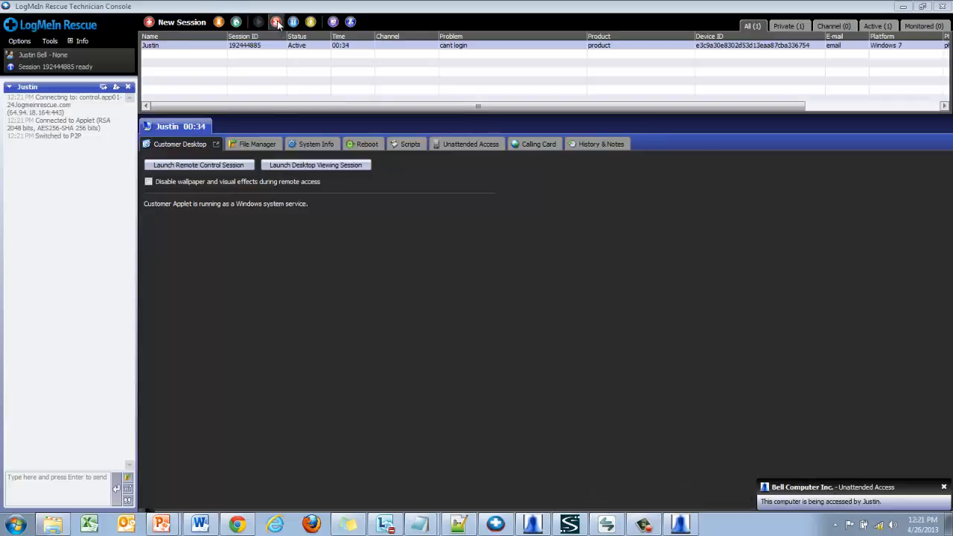
{"action": "left_click", "coordinate": [275, 21]}
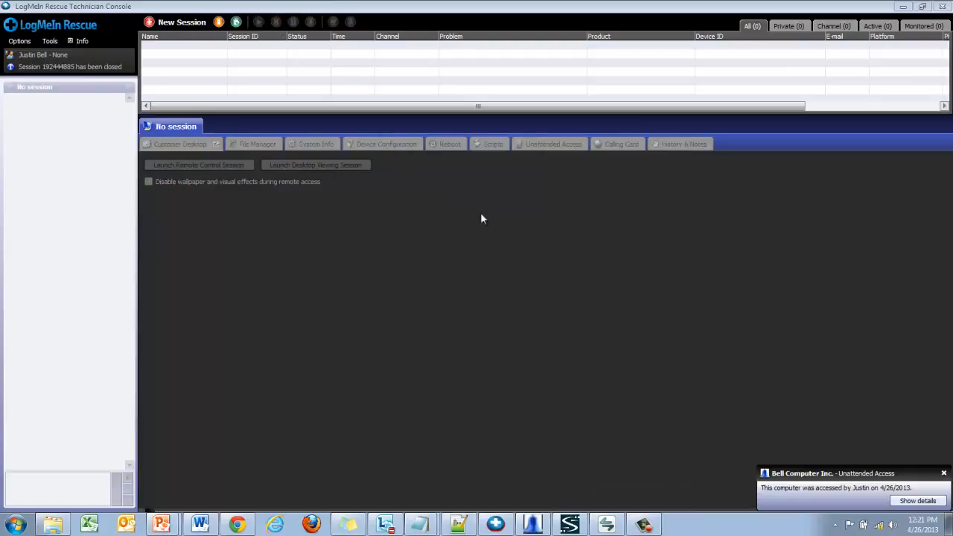
{"action": "mouse_move", "coordinate": [610, 262]}
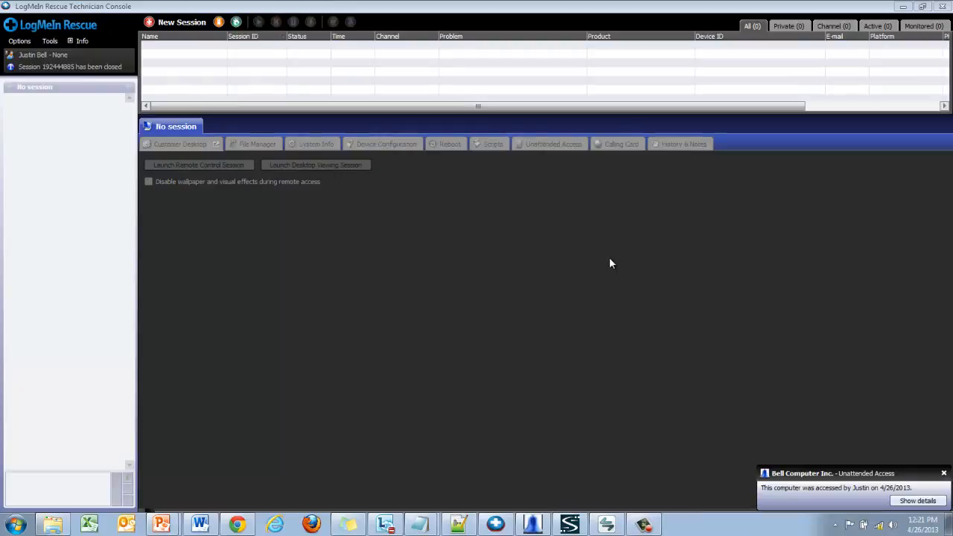
{"action": "mouse_move", "coordinate": [674, 284]}
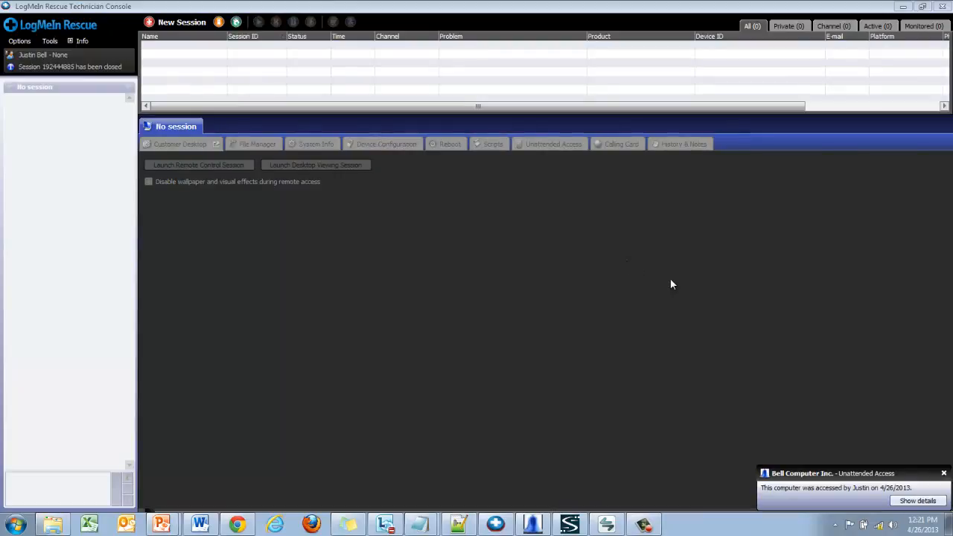
Step: Show the customer's Unattended Access History with start and access events
{"action": "left_click", "coordinate": [915, 500]}
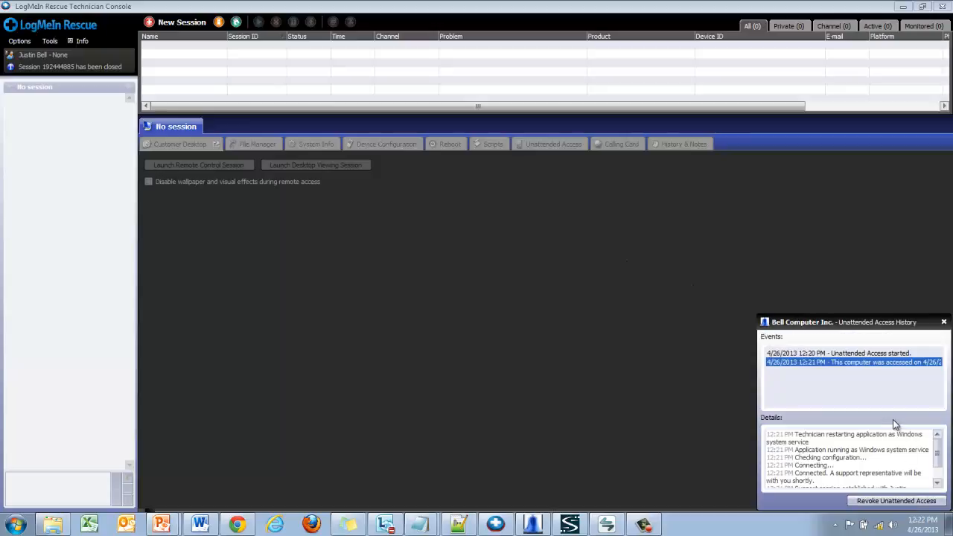